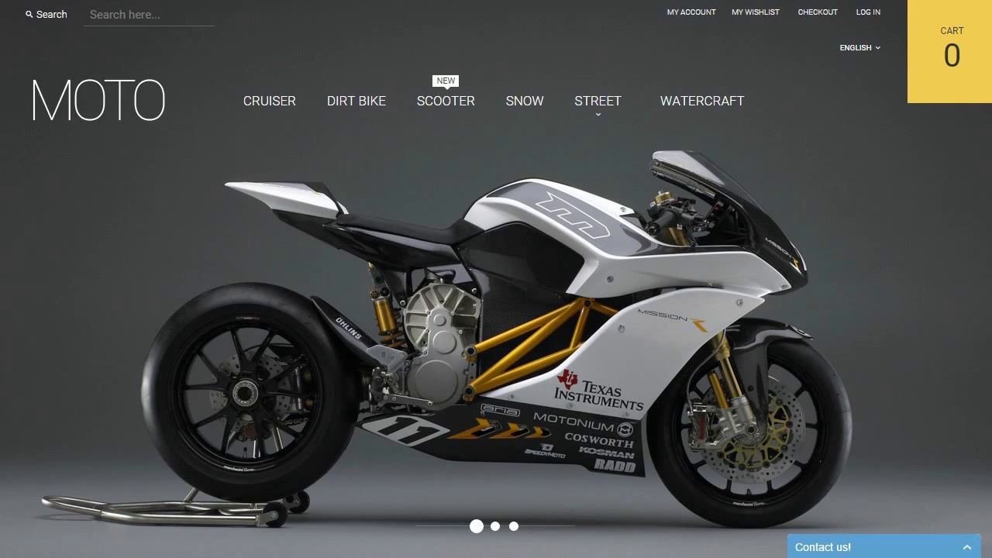
# - Scroll through the MOTO motorcycle storefront homepage
pyautogui.scroll(-3)
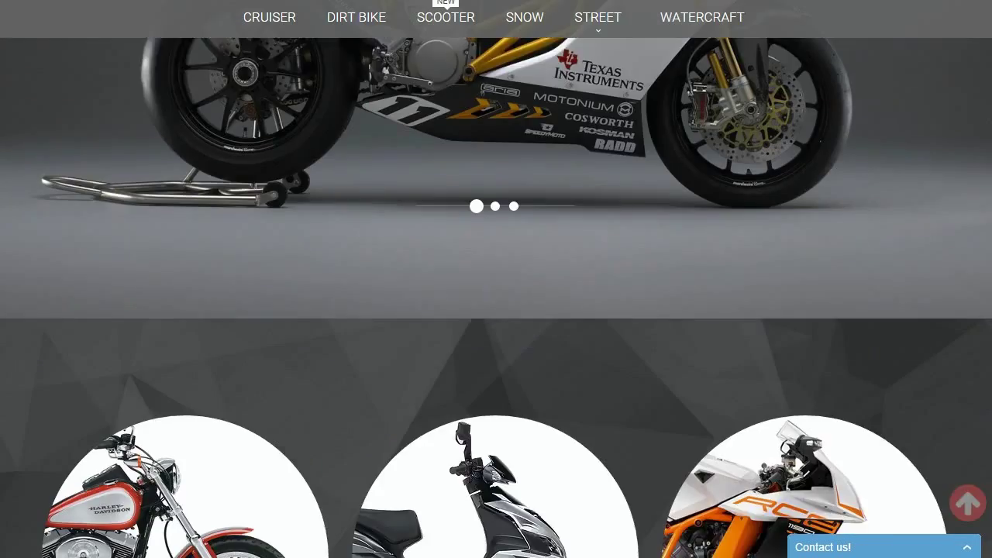
pyautogui.scroll(-3)
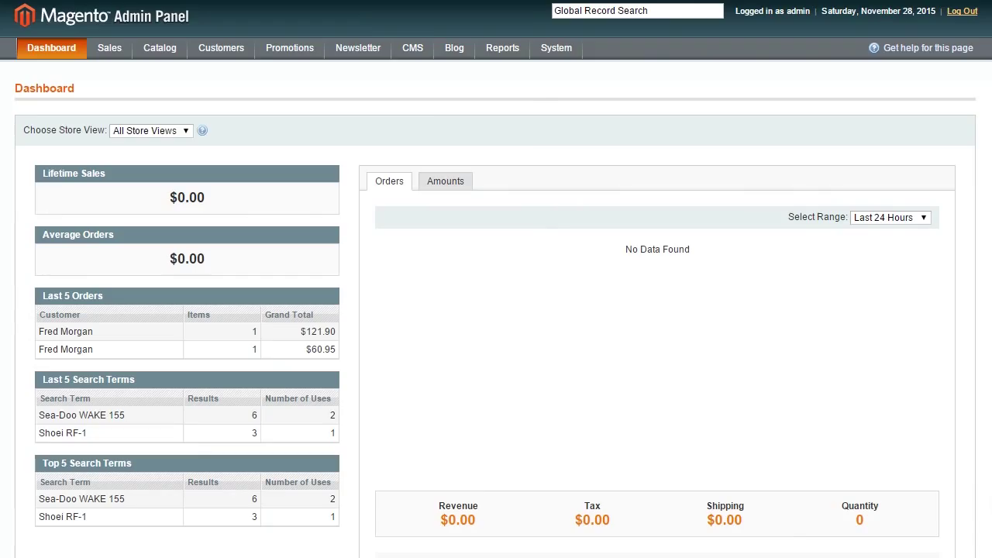
# - Open the soc-icon block from CMS Static Blocks for editing
pyautogui.click(413, 49)
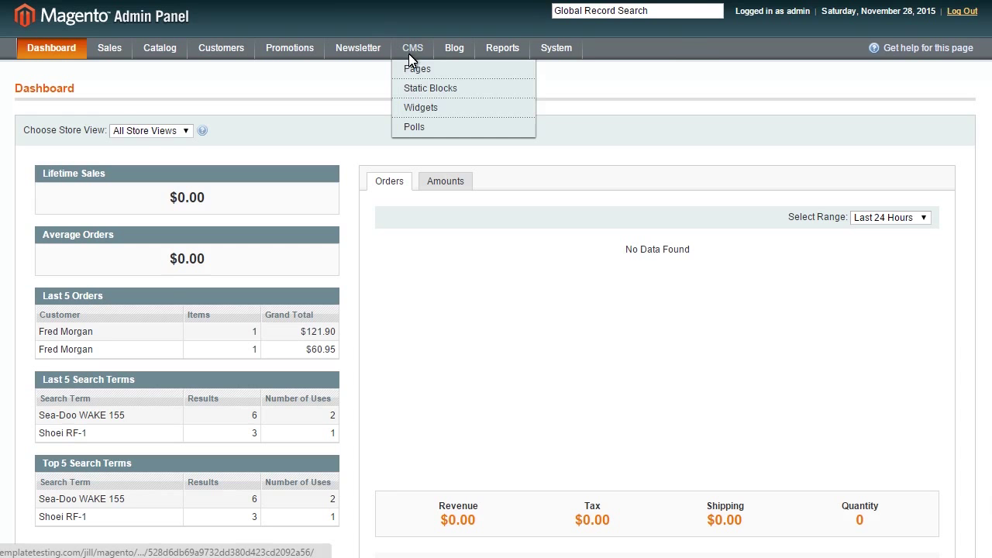
pyautogui.moveTo(417, 69)
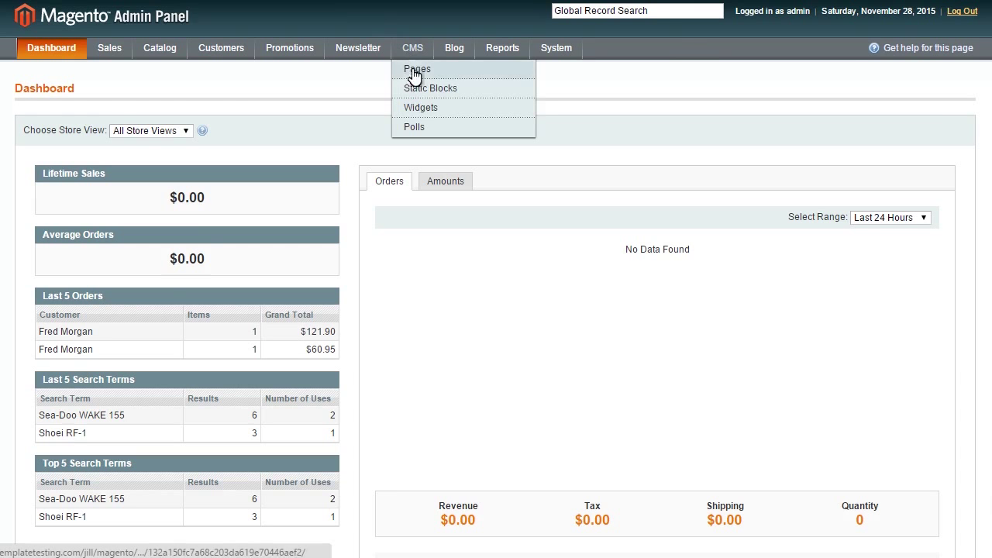
pyautogui.click(430, 88)
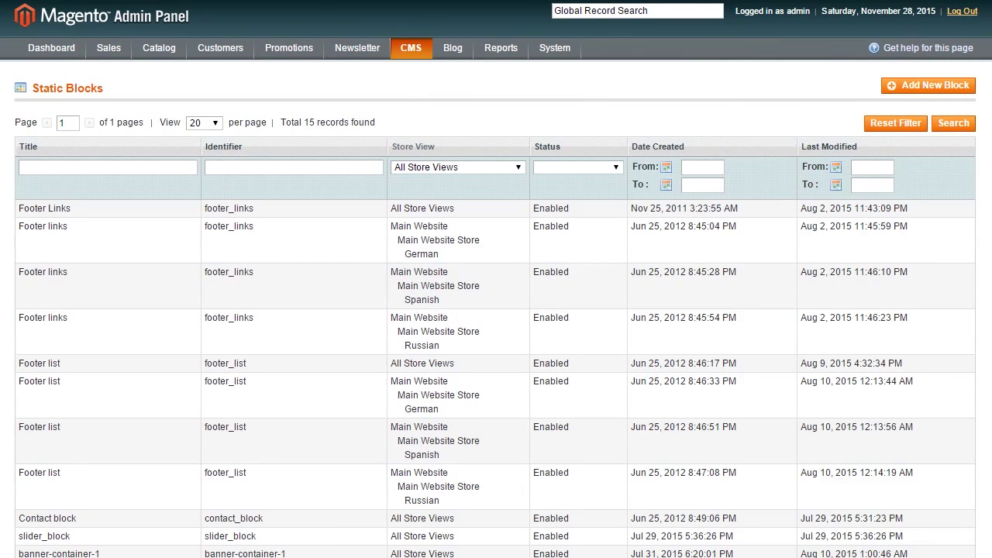
pyautogui.scroll(-3)
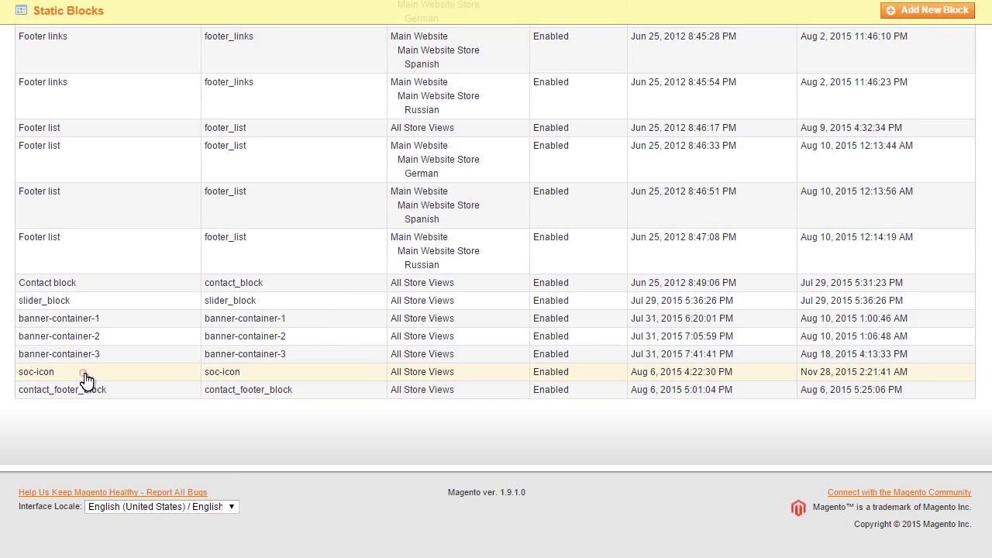
pyautogui.click(36, 372)
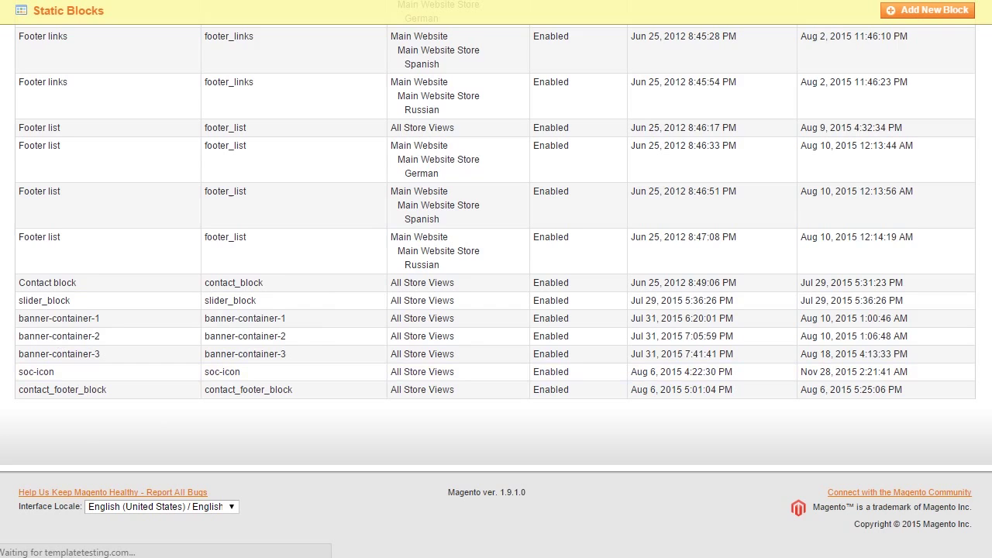
pyautogui.click(35, 372)
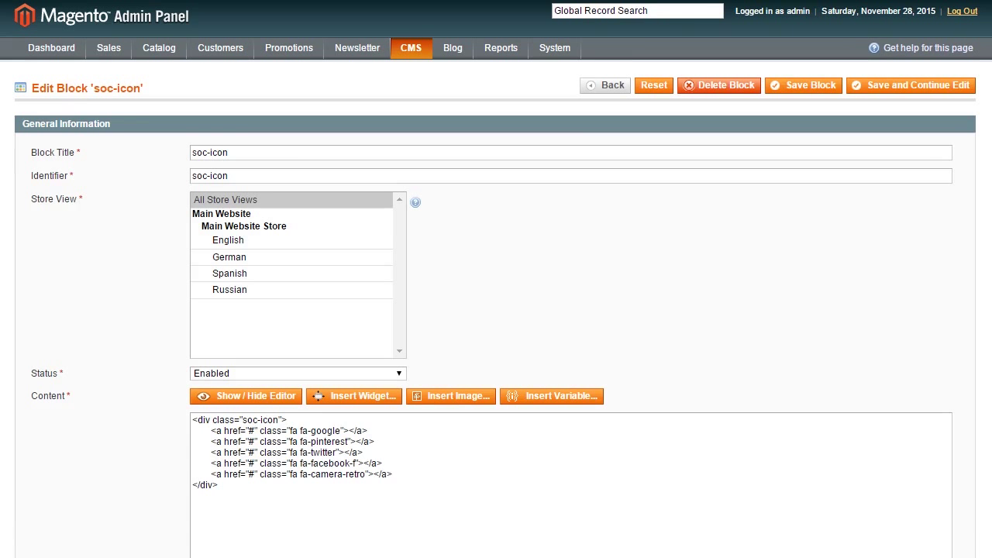
pyautogui.scroll(-3)
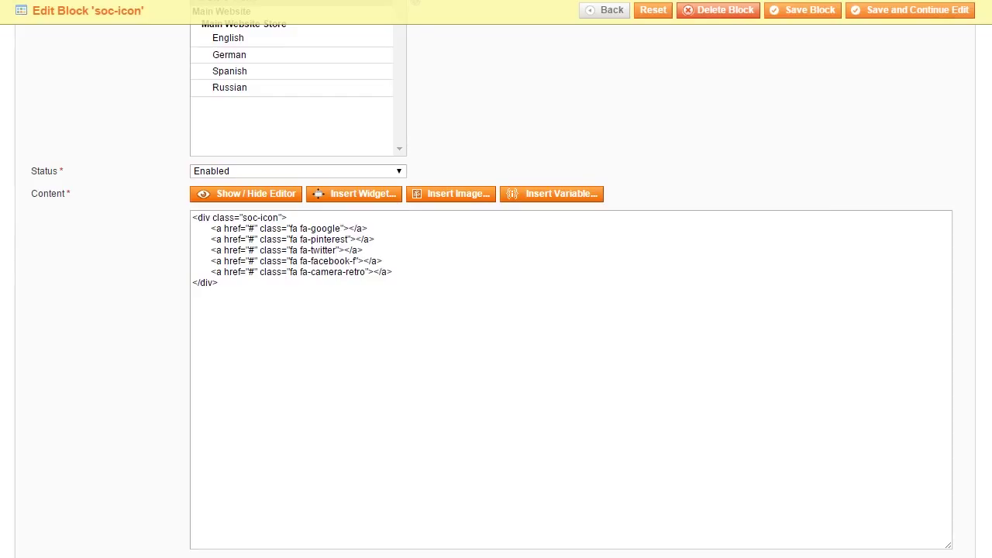
pyautogui.moveTo(416, 198)
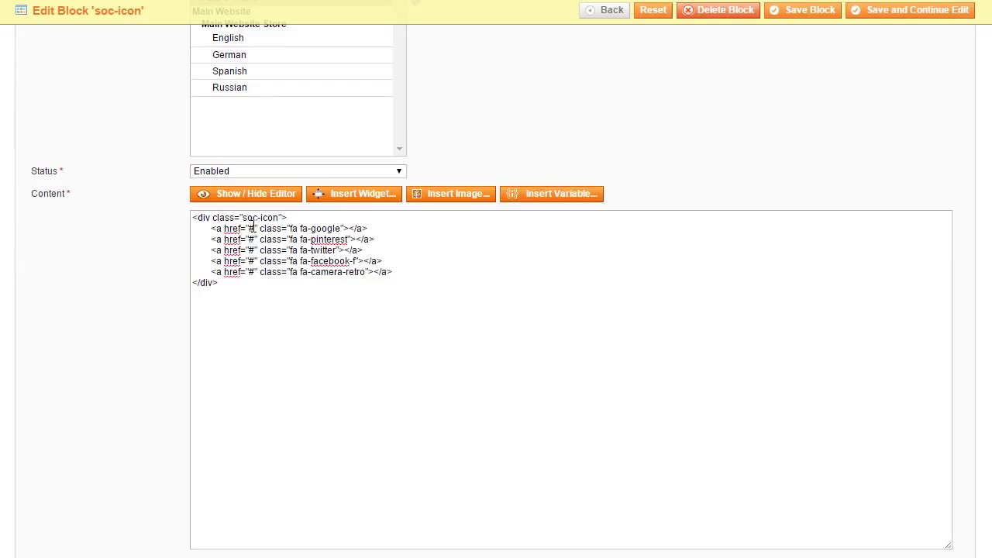
pyautogui.write('ww')
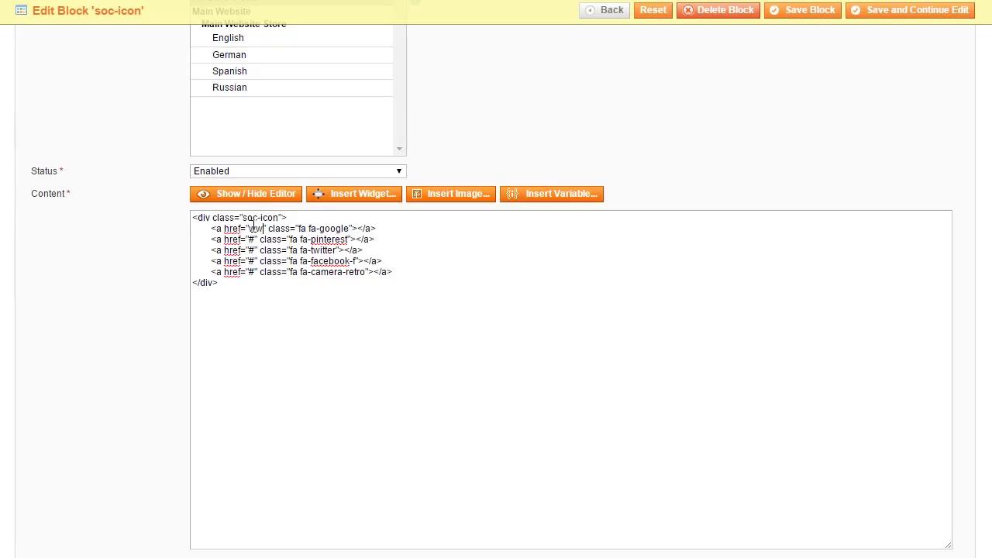
pyautogui.write('www.tumbl')
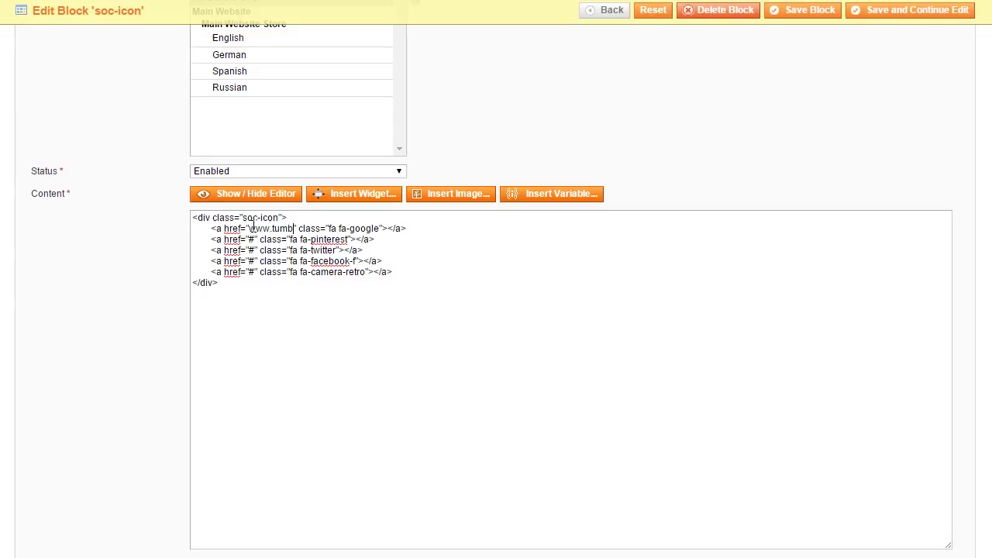
pyautogui.write('r.com')
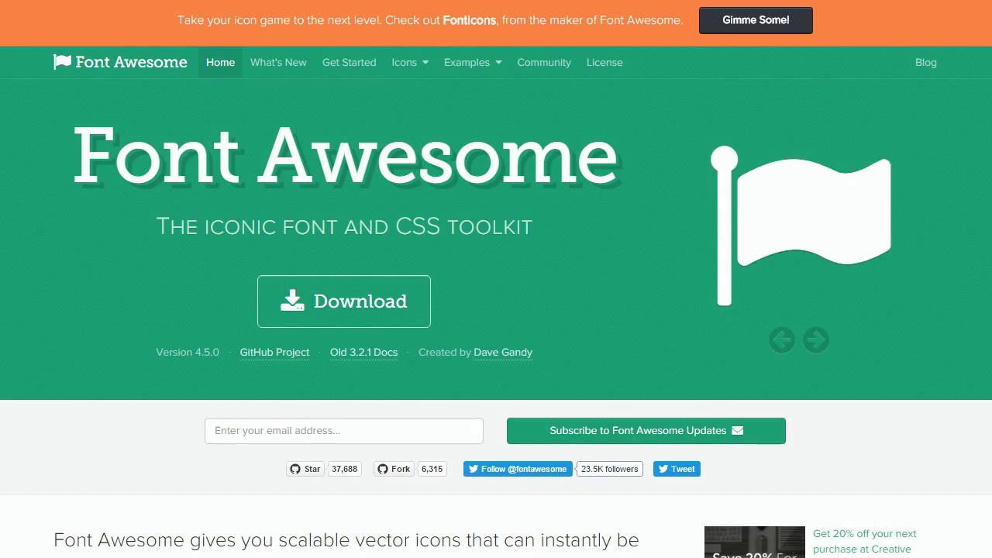
pyautogui.moveTo(403, 62)
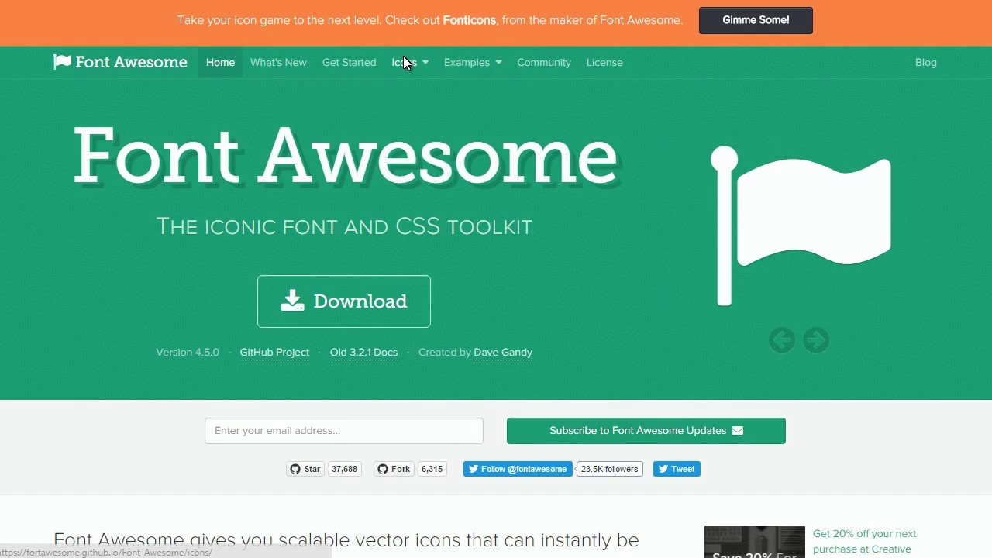
# - Search Font Awesome icons for 'tumb' and select the fa-tumblr class name
pyautogui.scroll(-3)
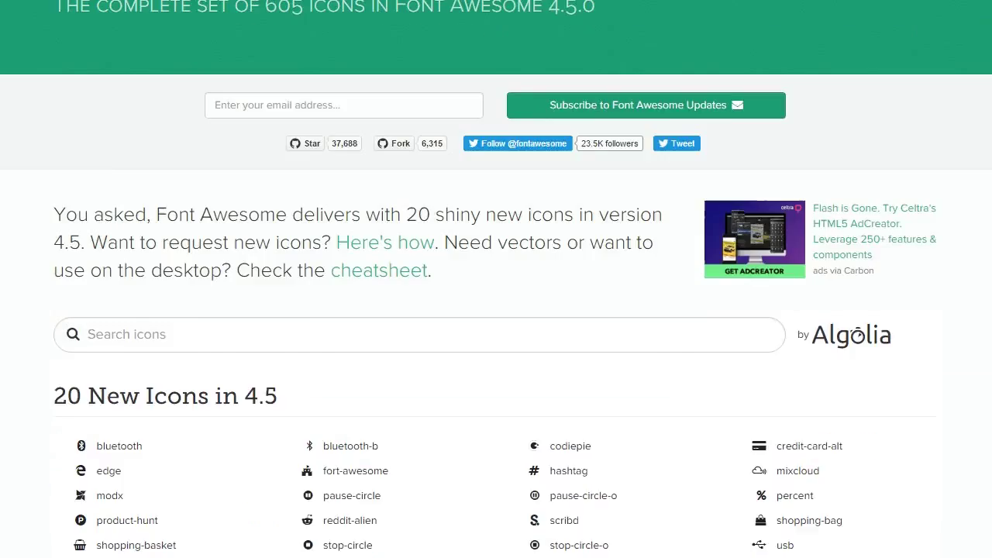
pyautogui.scroll(-3)
pyautogui.write('t')
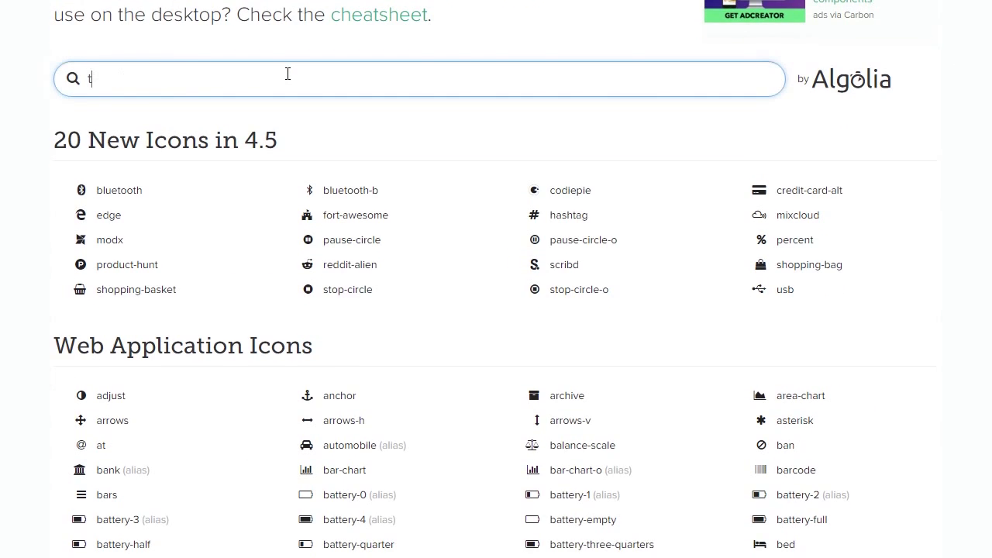
pyautogui.write('umb')
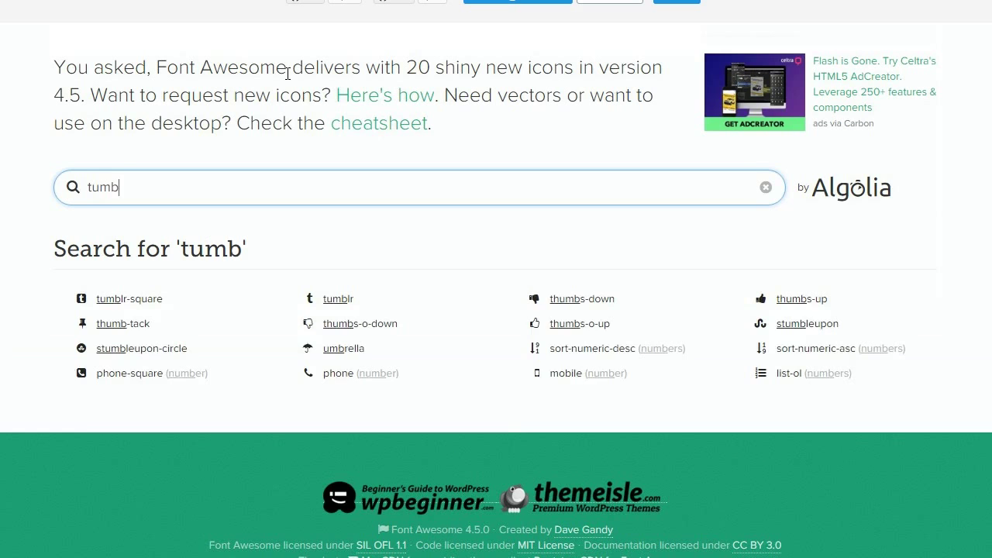
pyautogui.write('l')
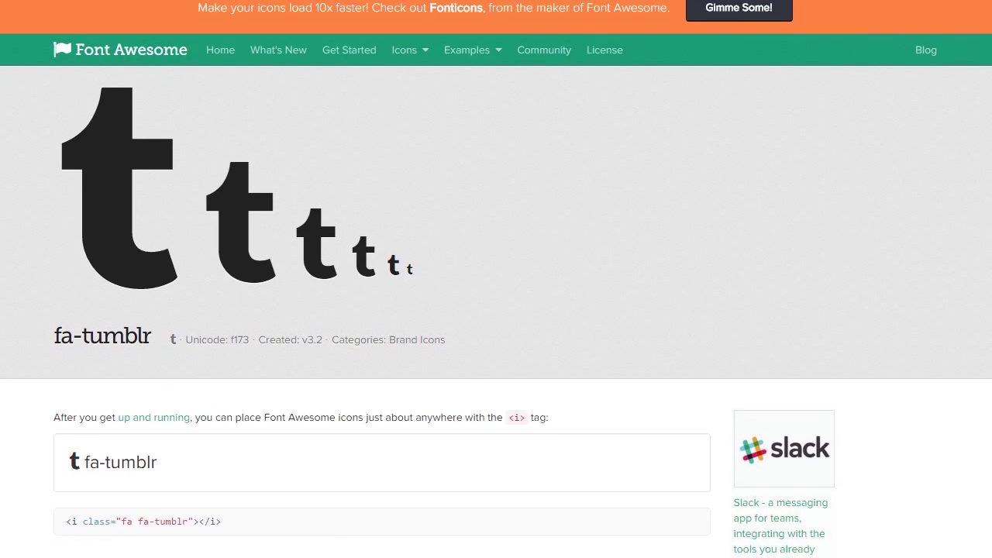
pyautogui.scroll(-3)
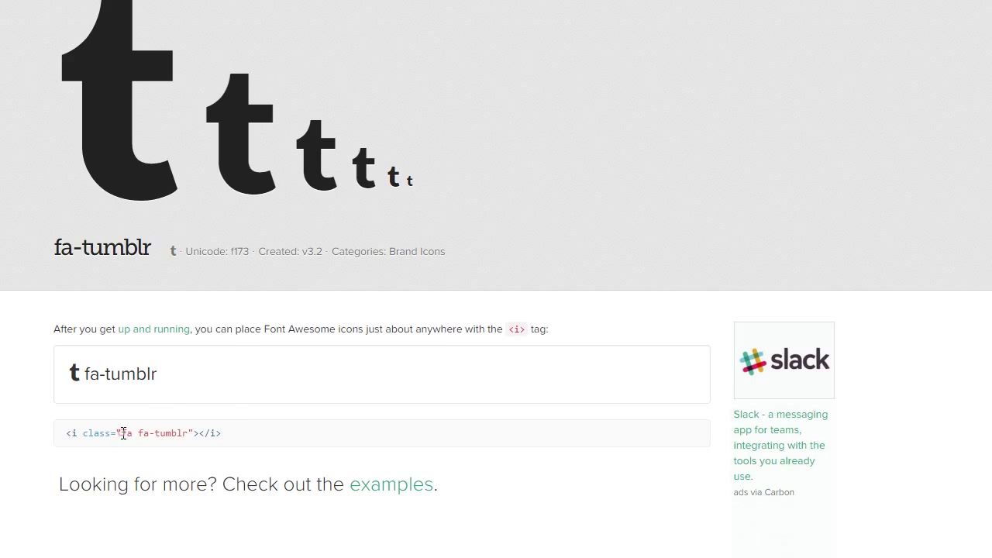
pyautogui.doubleClick(147, 433)
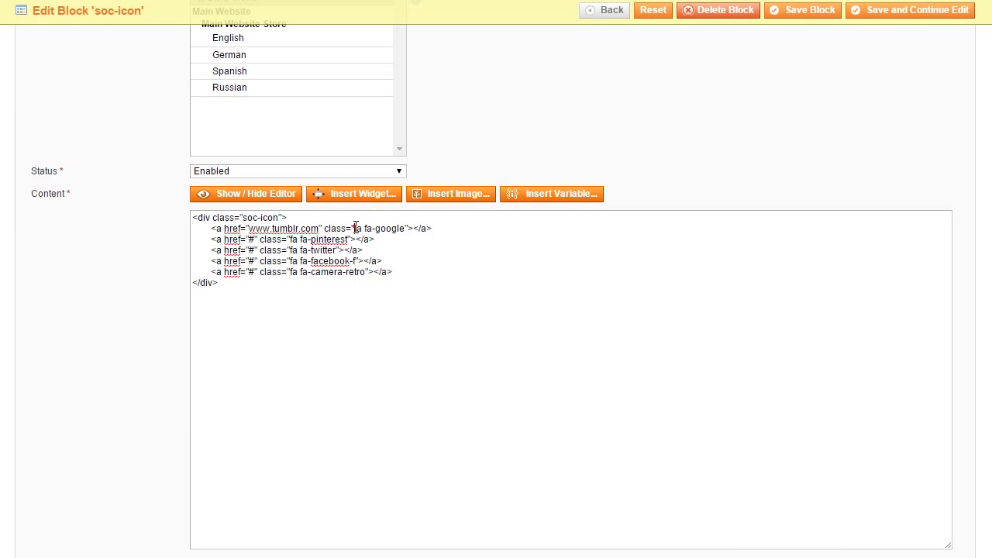
# - Replace fa-google with fa-tumblr in the content and save the soc-icon block
pyautogui.doubleClick(378, 228)
pyautogui.write('tumblr')
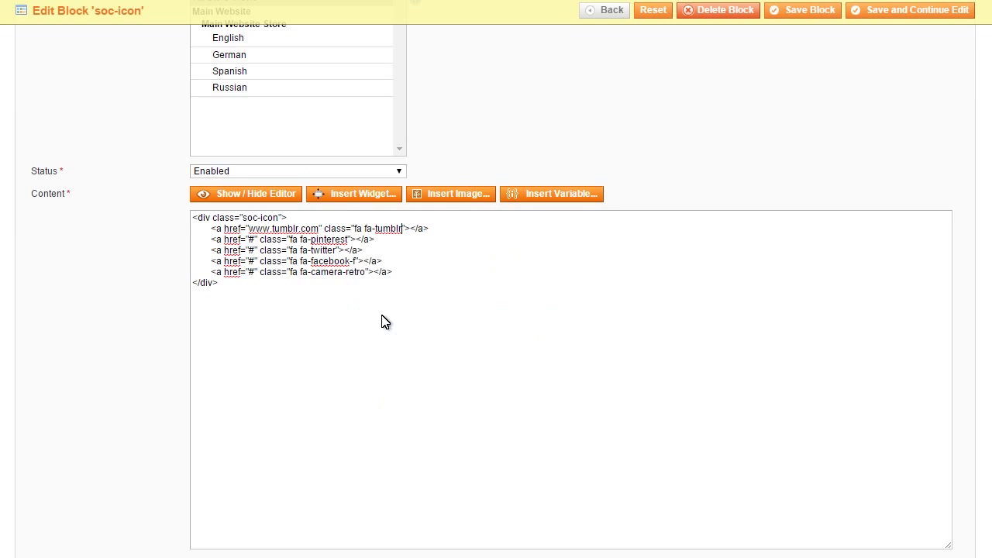
pyautogui.moveTo(811, 15)
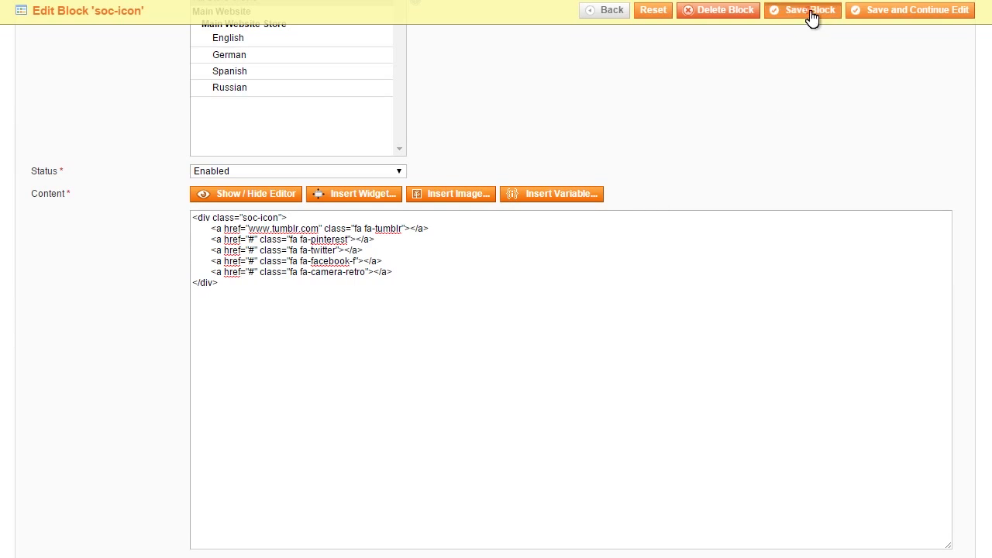
pyautogui.click(802, 10)
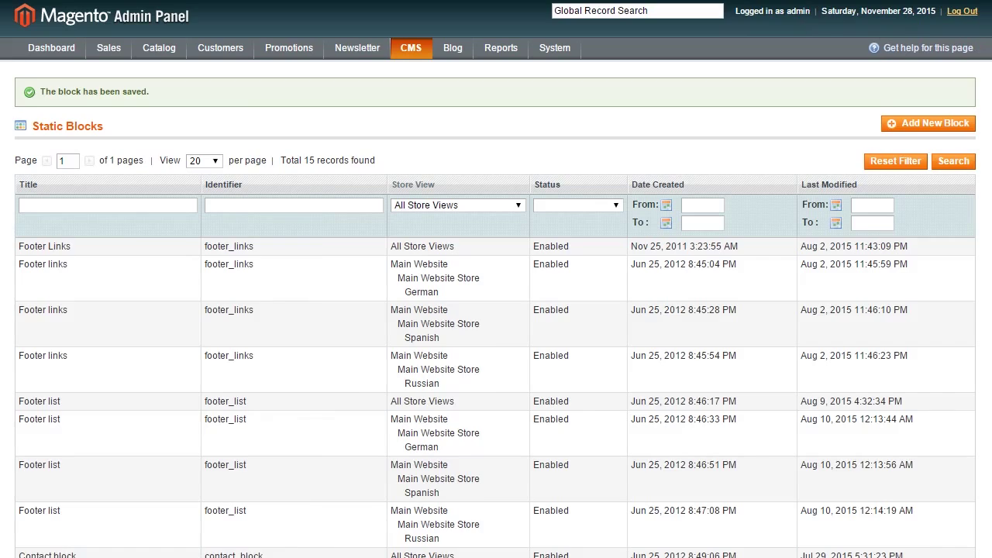